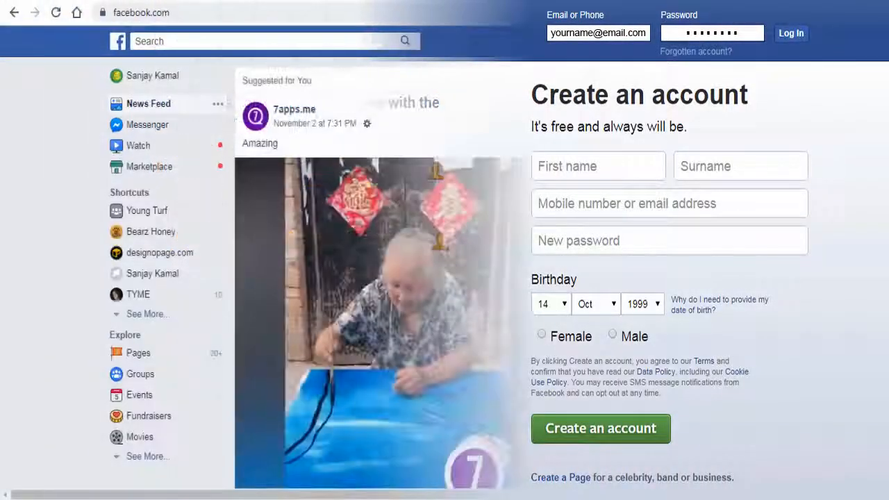
Log in and reach General Account Settings from the account menu
left_click(790, 33)
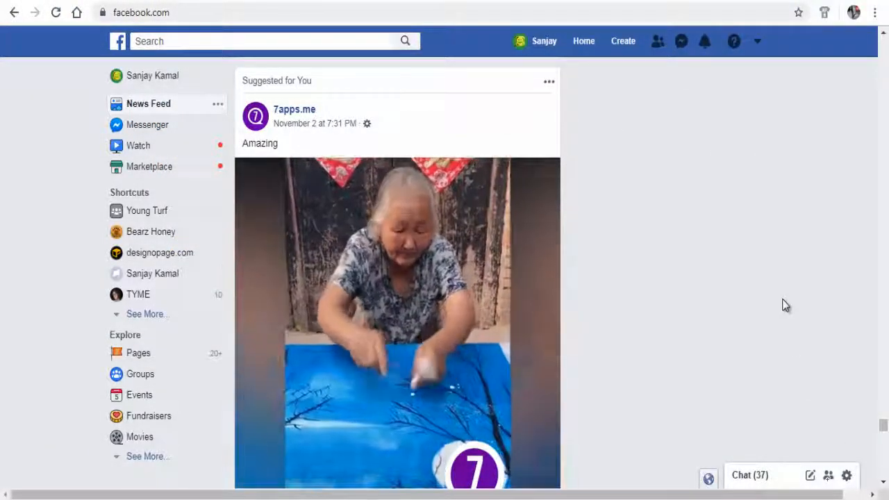
left_click(757, 41)
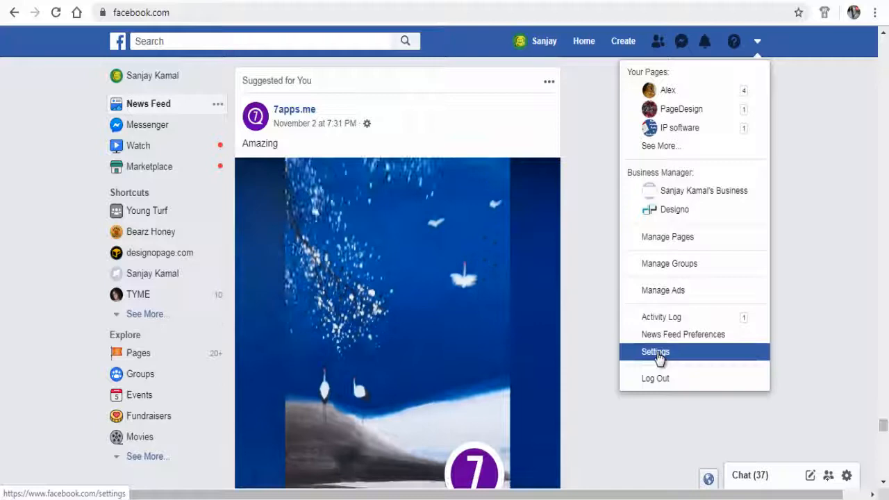
left_click(656, 352)
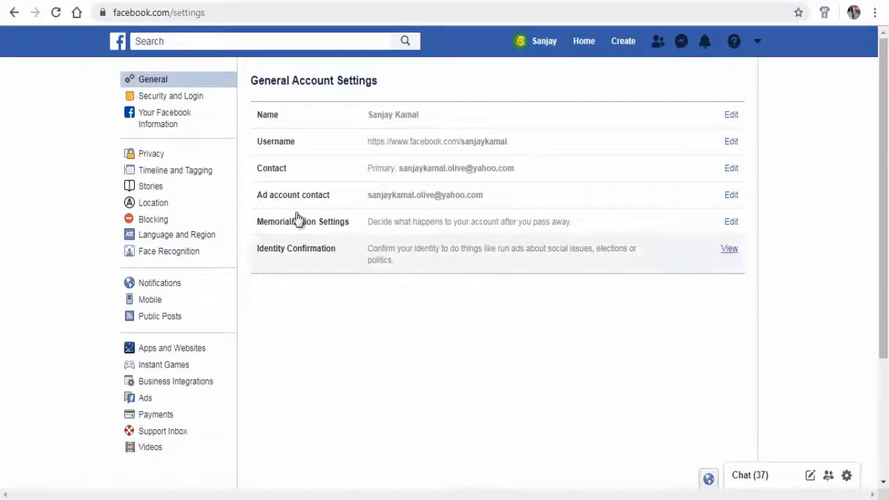
mouse_move(164, 119)
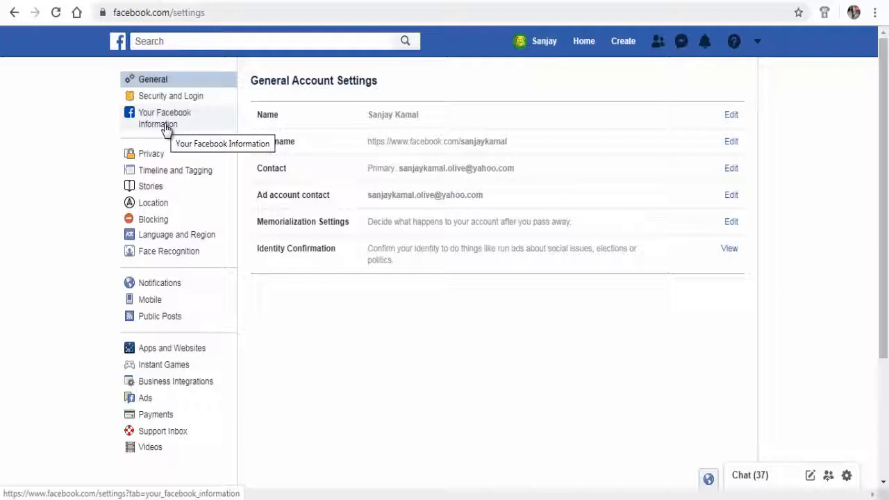
Switch the settings sidebar to Your Facebook Information
left_click(164, 118)
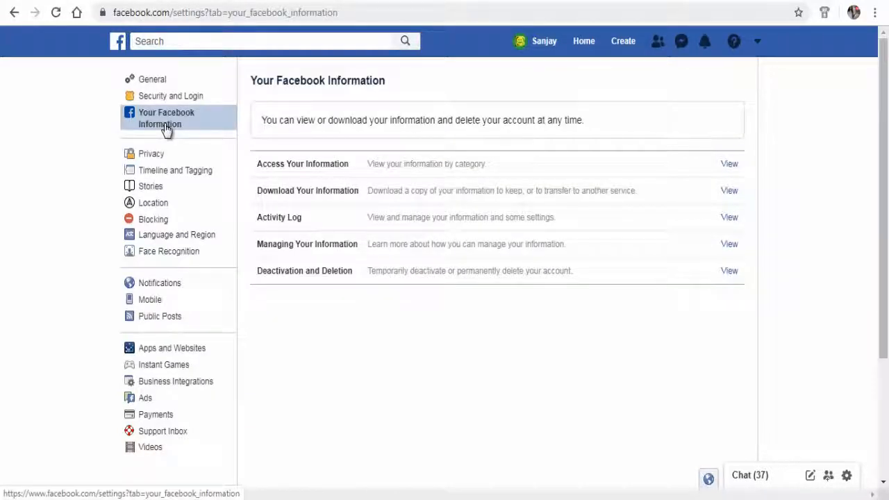
mouse_move(684, 193)
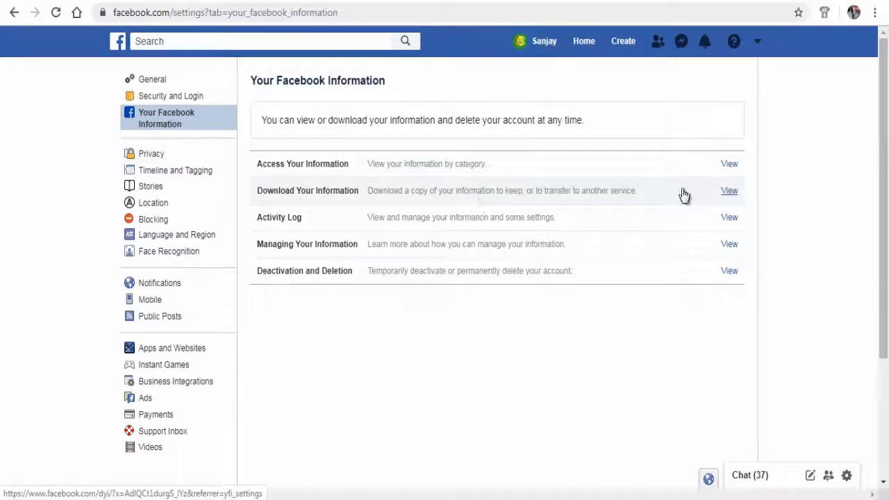
mouse_move(730, 194)
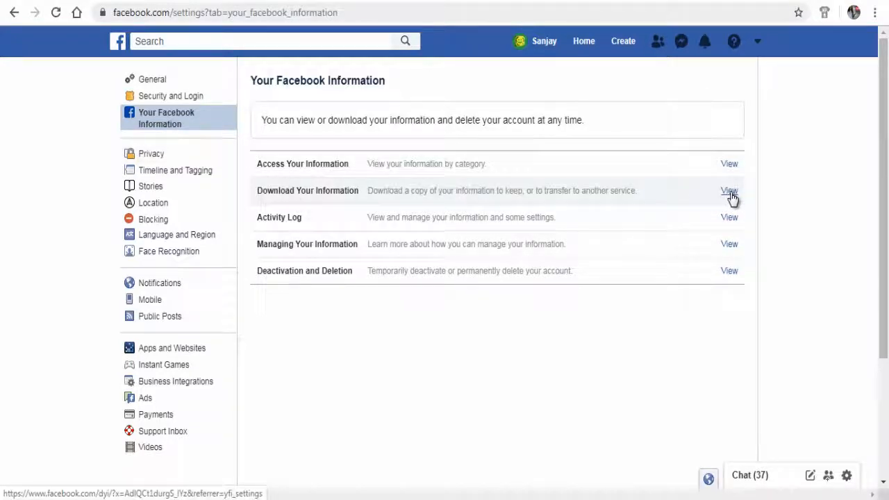
Start a Download Your Information request, leaving the date range at all data
left_click(729, 190)
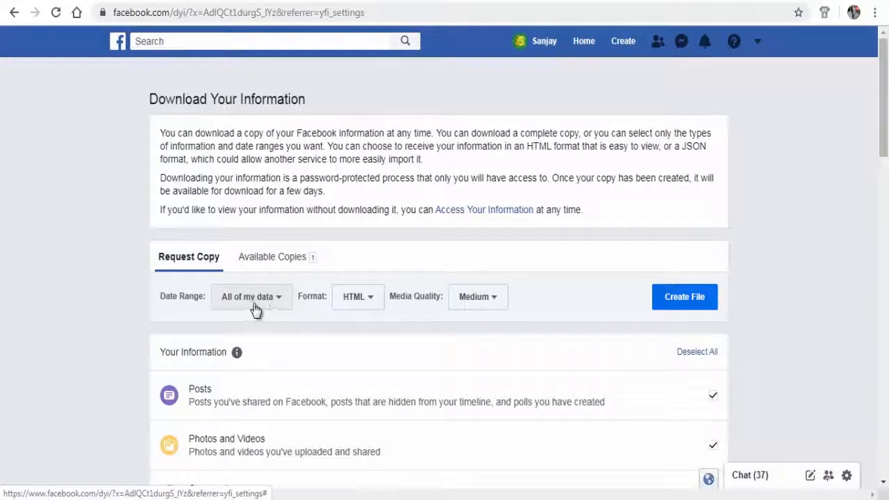
left_click(250, 298)
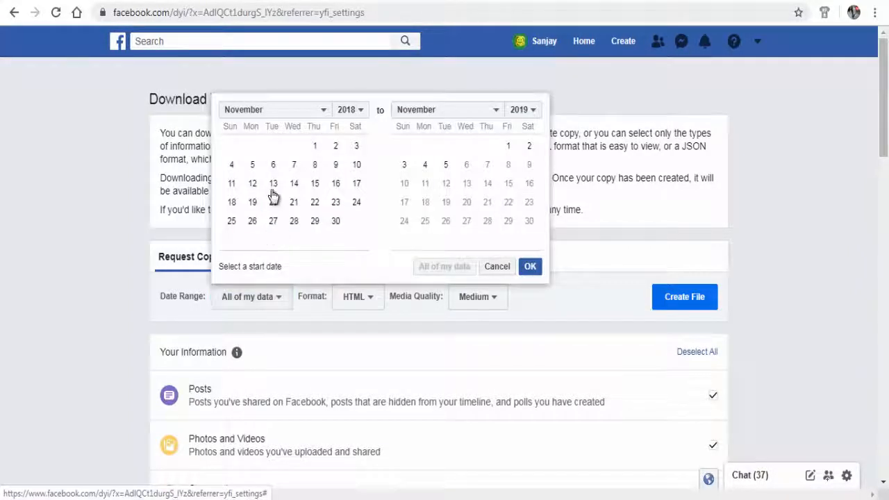
left_click(528, 201)
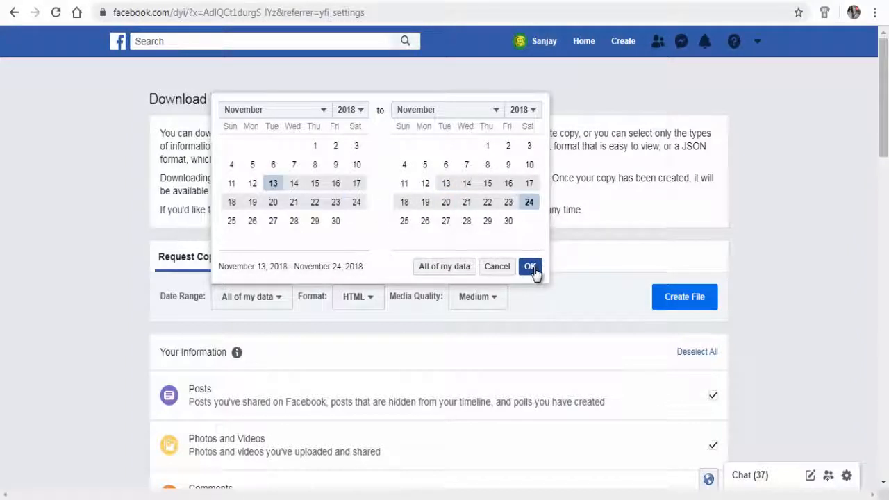
mouse_move(497, 266)
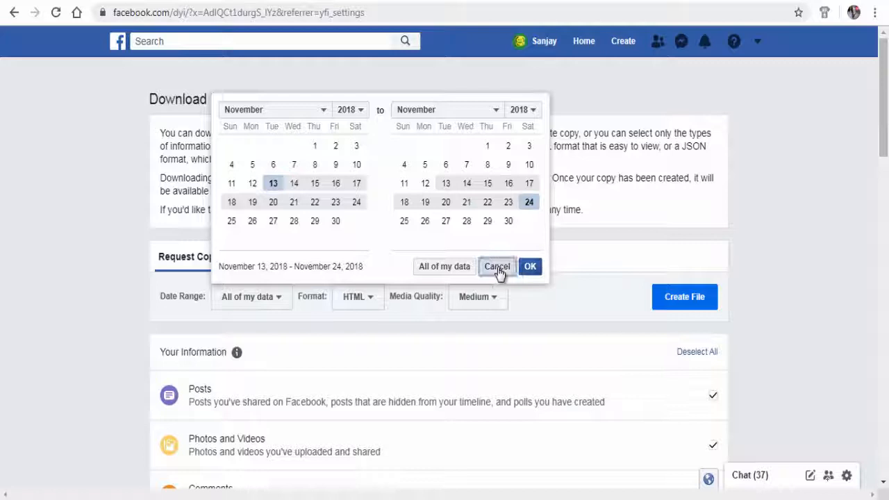
left_click(498, 267)
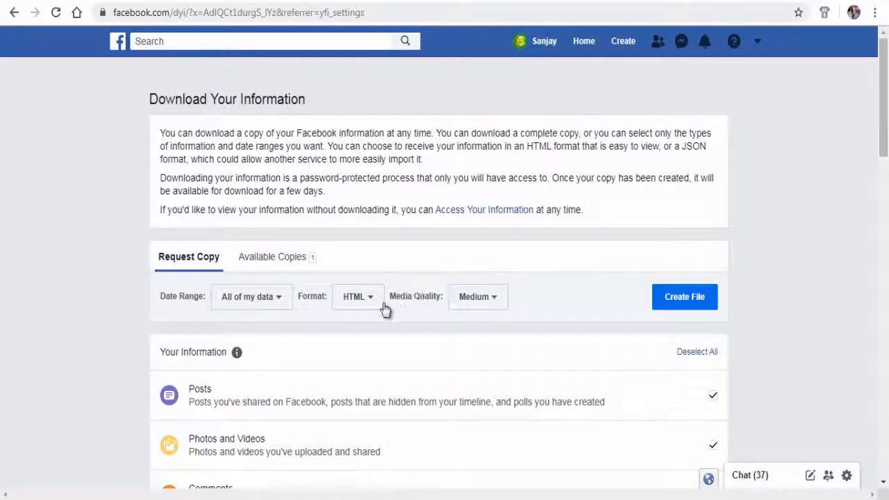
mouse_move(367, 306)
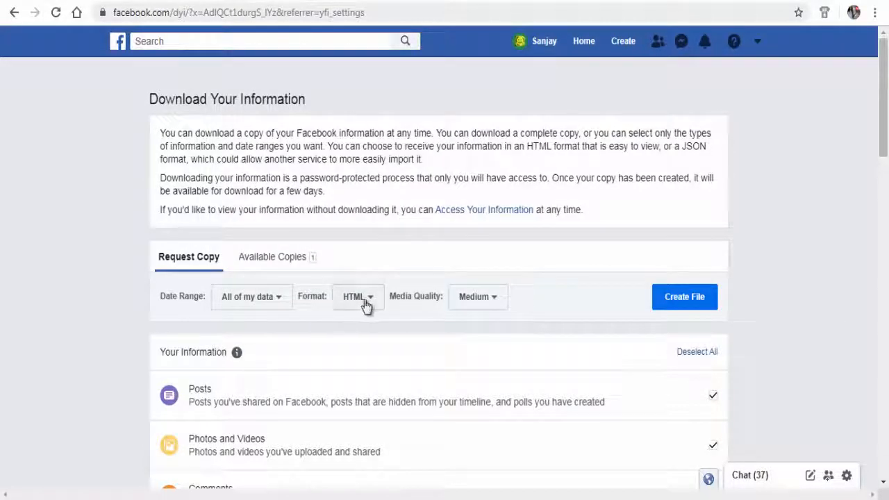
Keep the export format as HTML and media quality at Medium
left_click(359, 297)
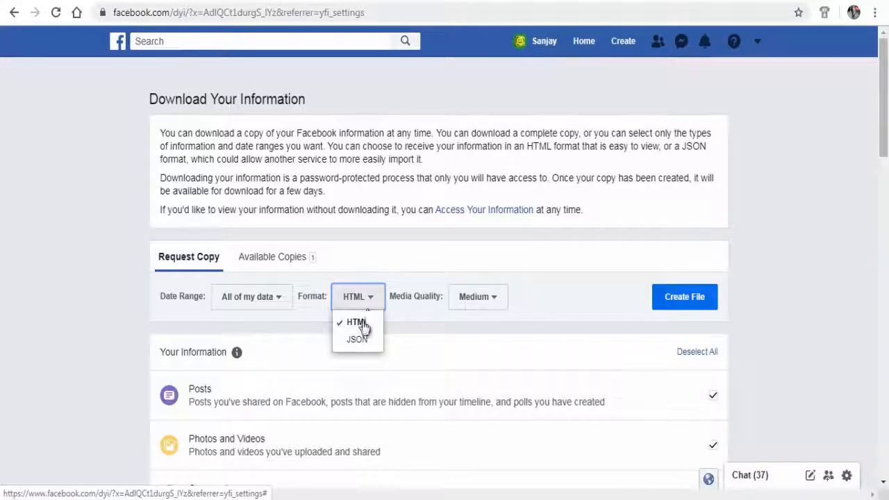
mouse_move(357, 339)
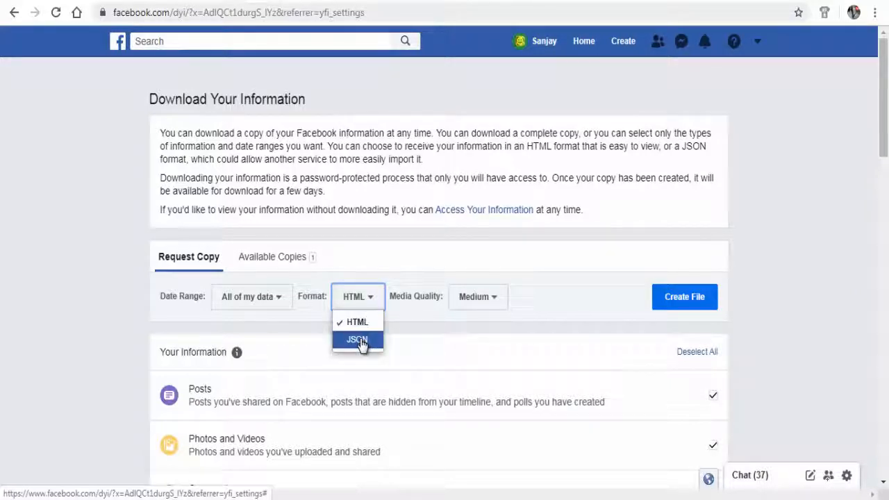
left_click(357, 339)
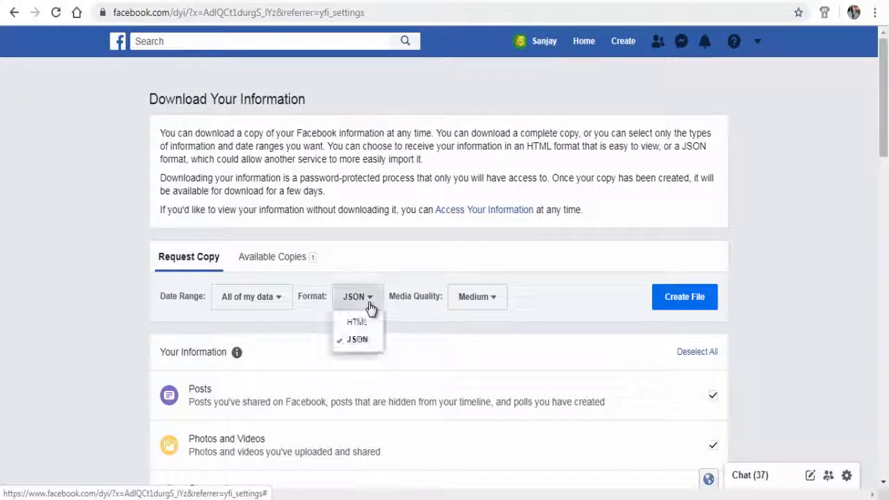
left_click(356, 321)
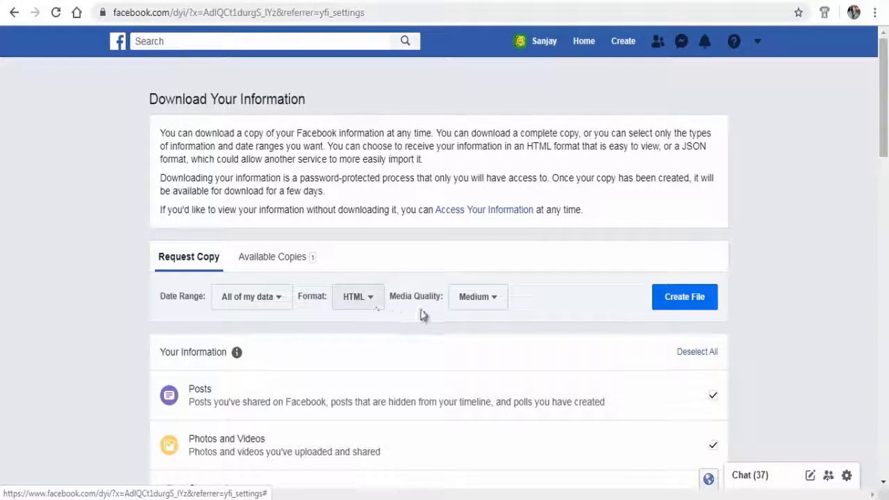
left_click(478, 298)
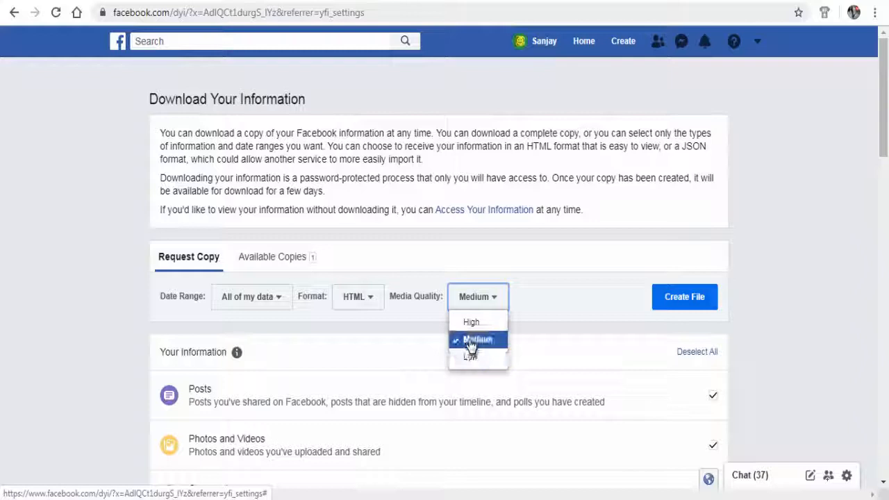
left_click(478, 339)
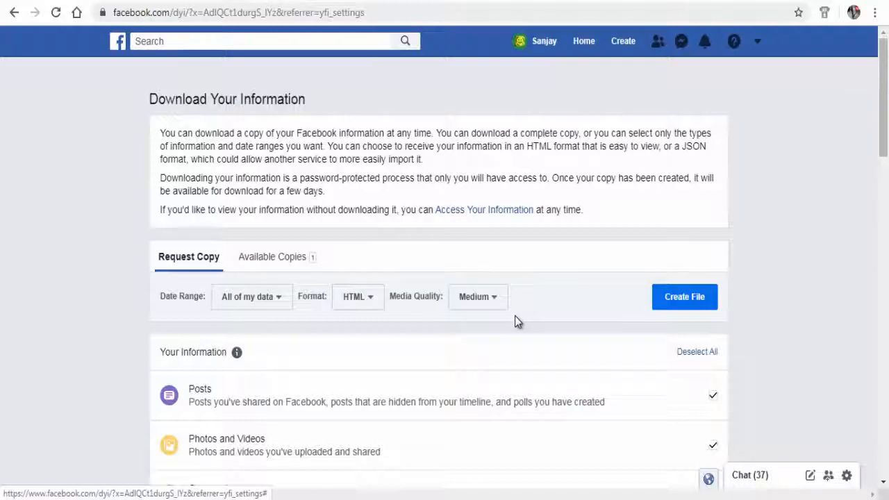
Deselect every information category so only Messages remains ticked
scroll("down", 3)
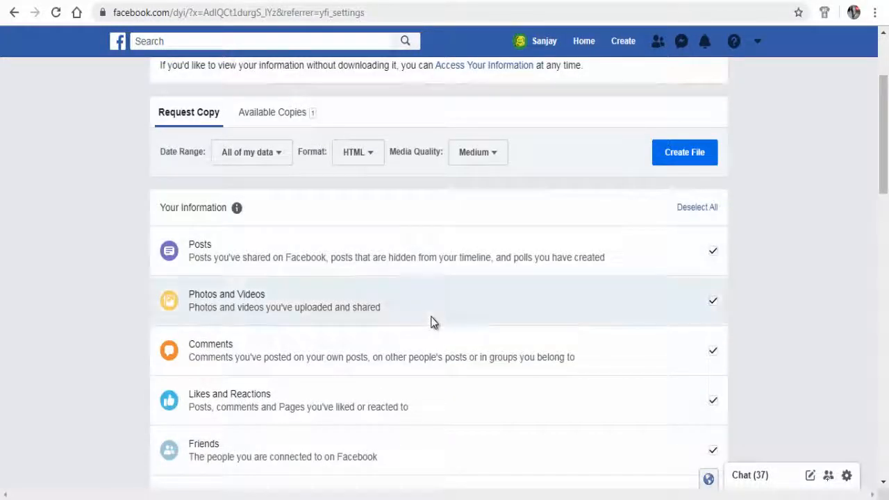
scroll("down", 3)
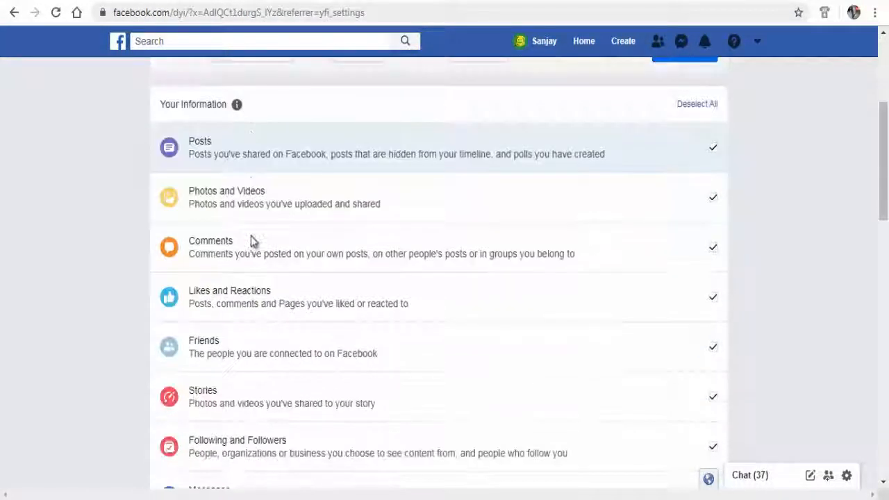
scroll("down", 3)
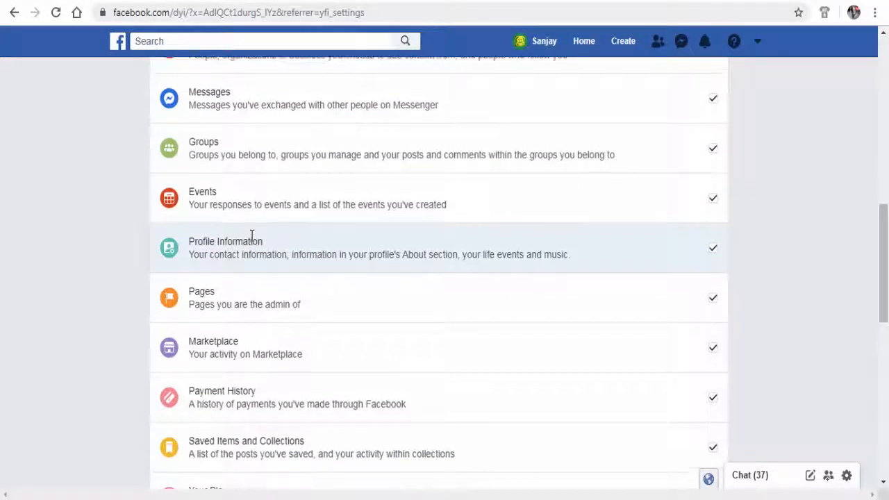
scroll("up", 3)
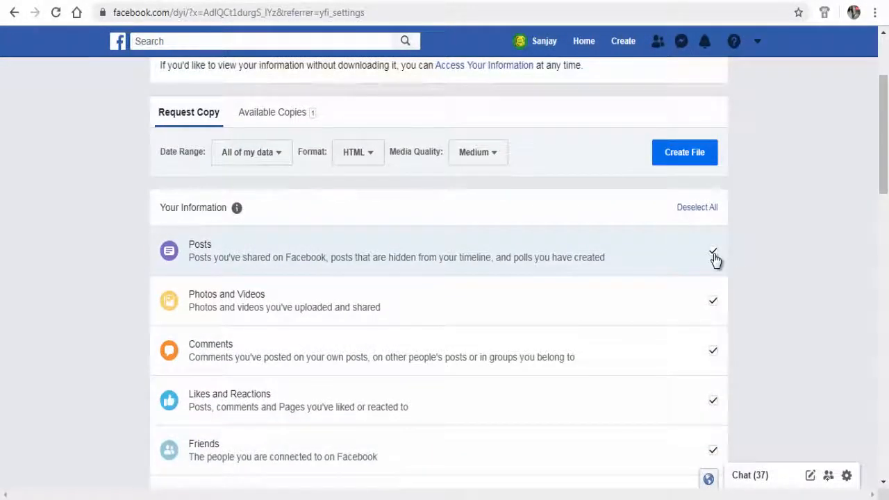
mouse_move(698, 207)
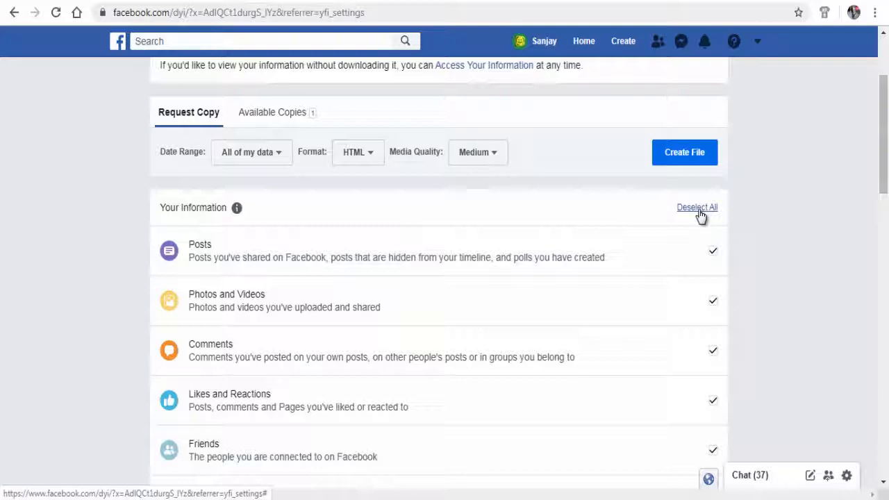
left_click(697, 207)
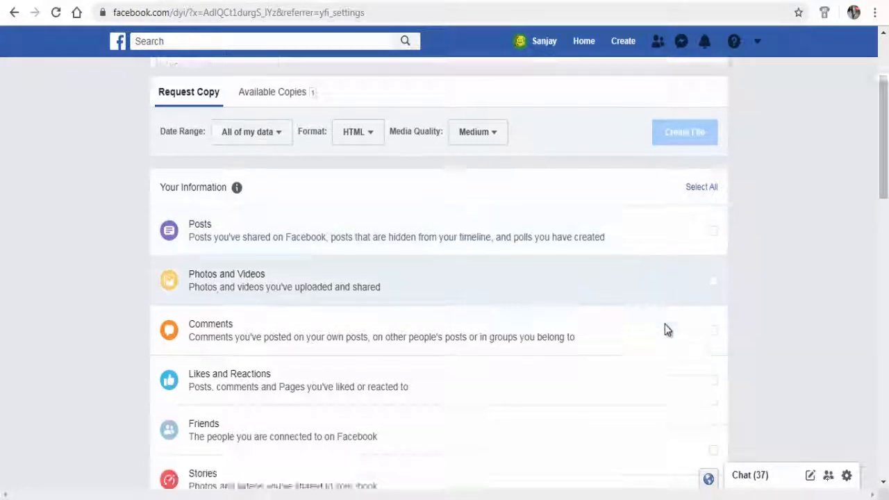
scroll("down", 3)
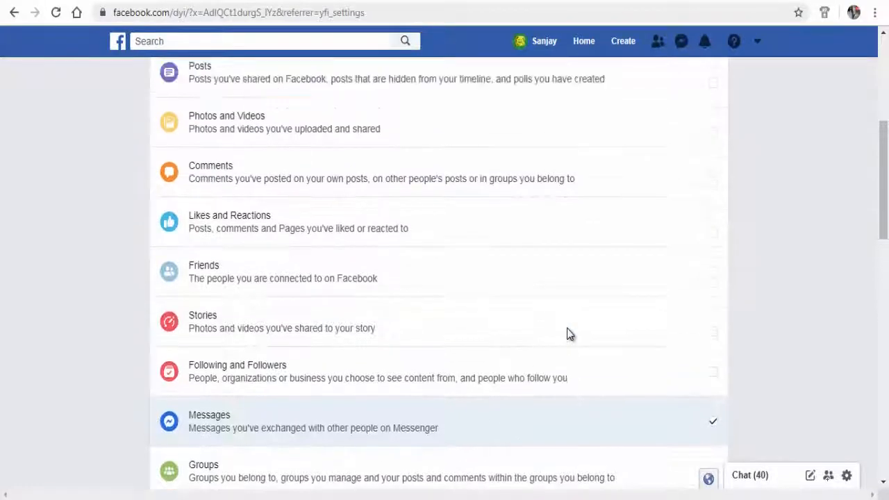
scroll("up", 3)
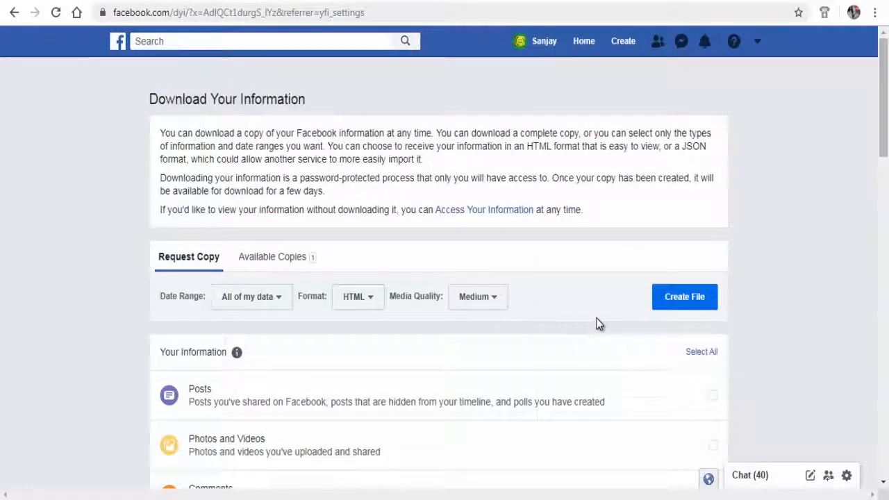
mouse_move(683, 297)
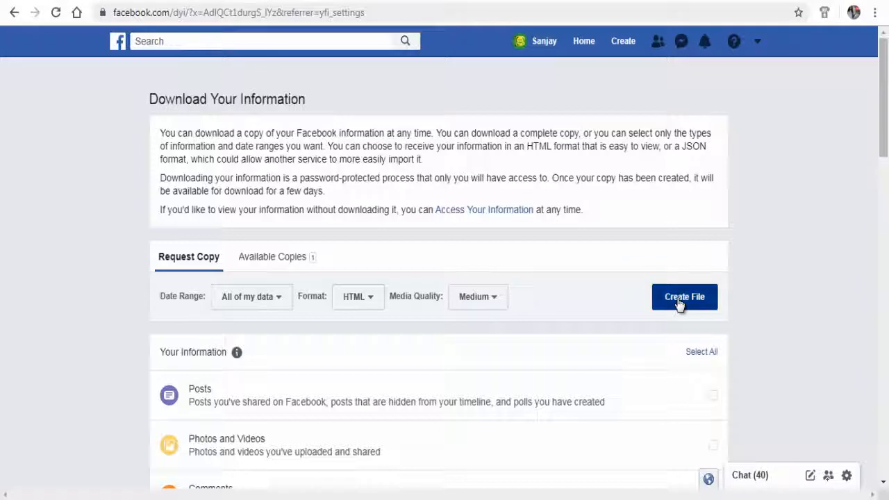
Create the file and wait for the copy-ready notice
left_click(684, 297)
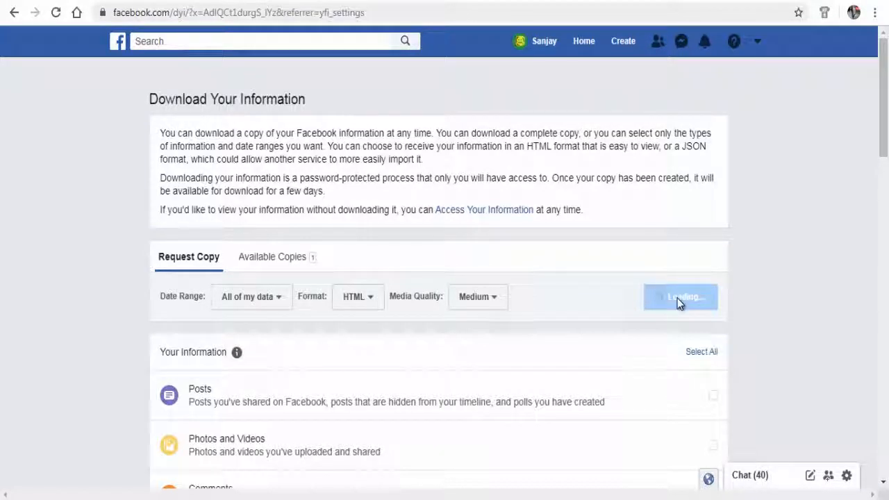
left_click(681, 297)
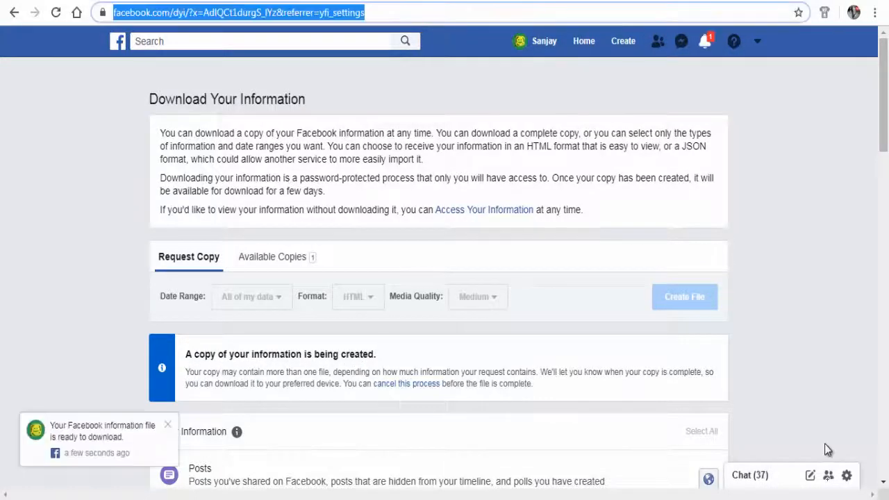
mouse_move(608, 445)
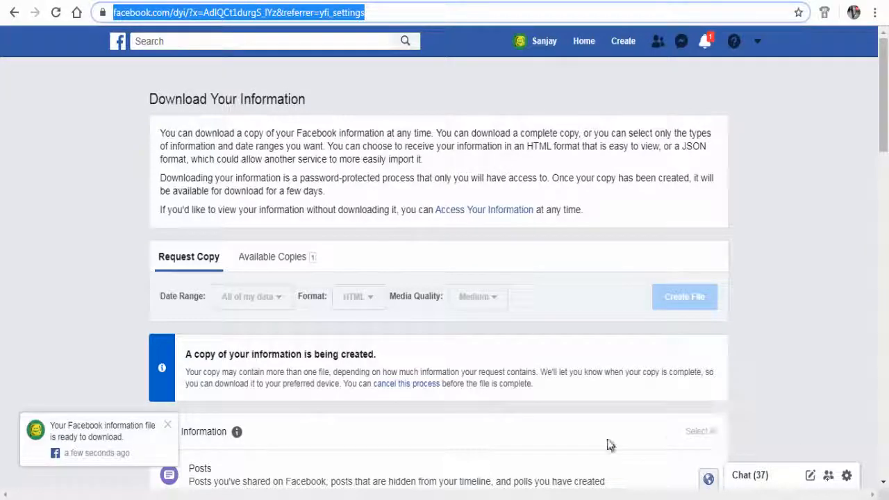
mouse_move(101, 443)
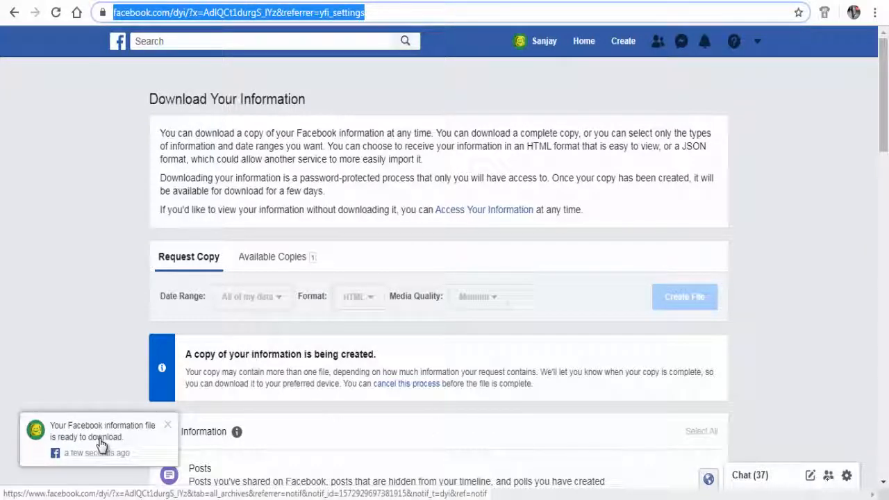
Download the ready Messages copy, confirming the account password
left_click(100, 437)
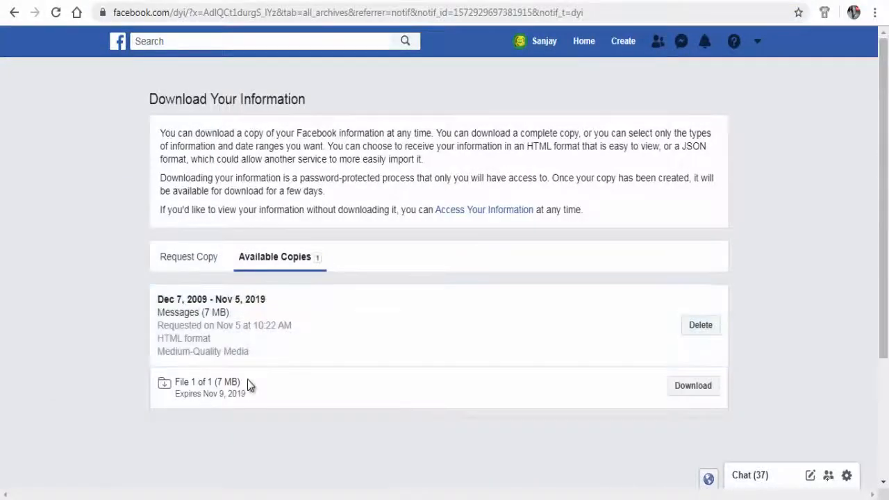
mouse_move(689, 395)
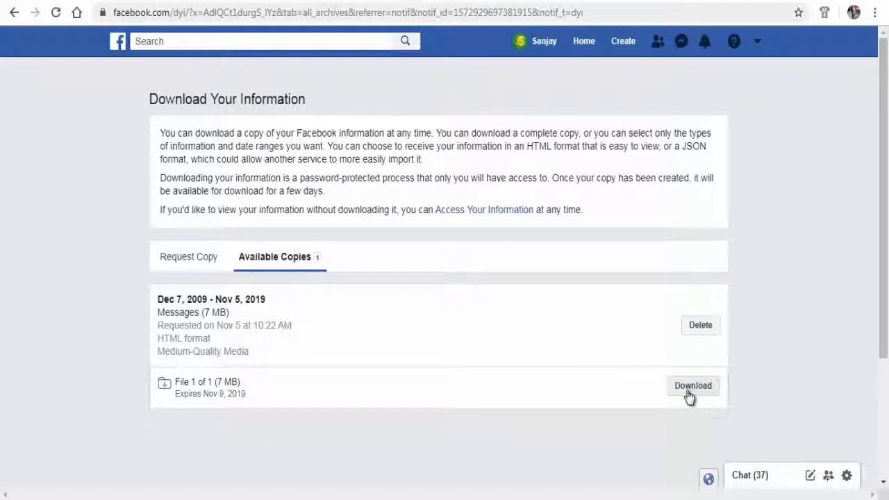
left_click(692, 386)
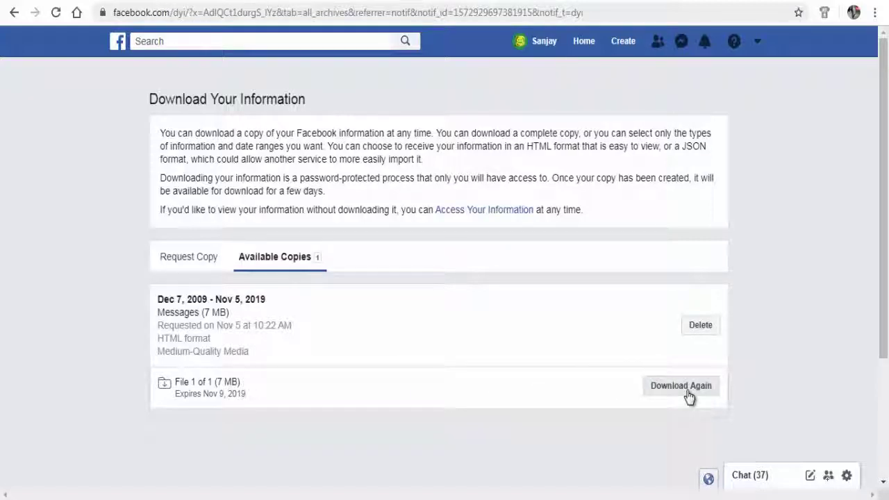
left_click(680, 386)
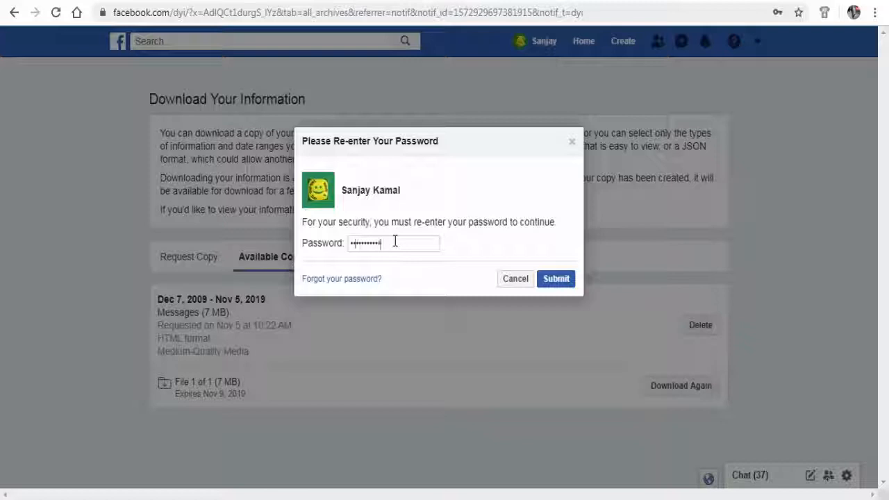
left_click(556, 278)
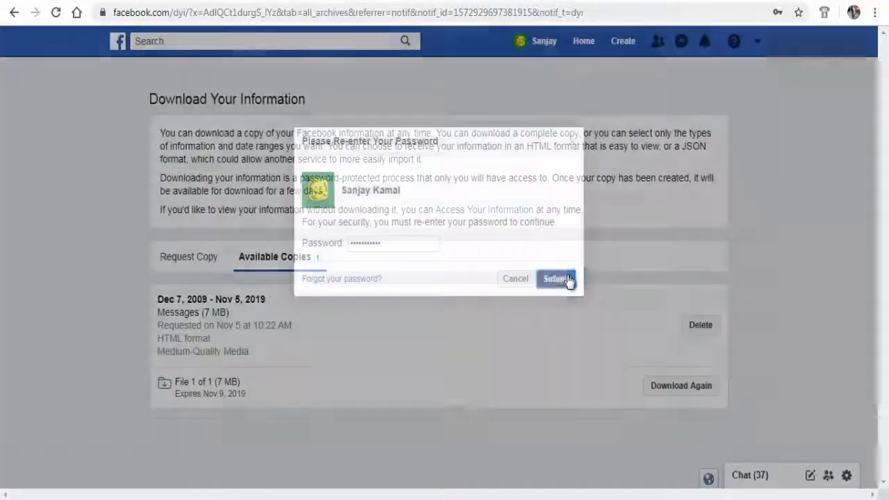
left_click(556, 277)
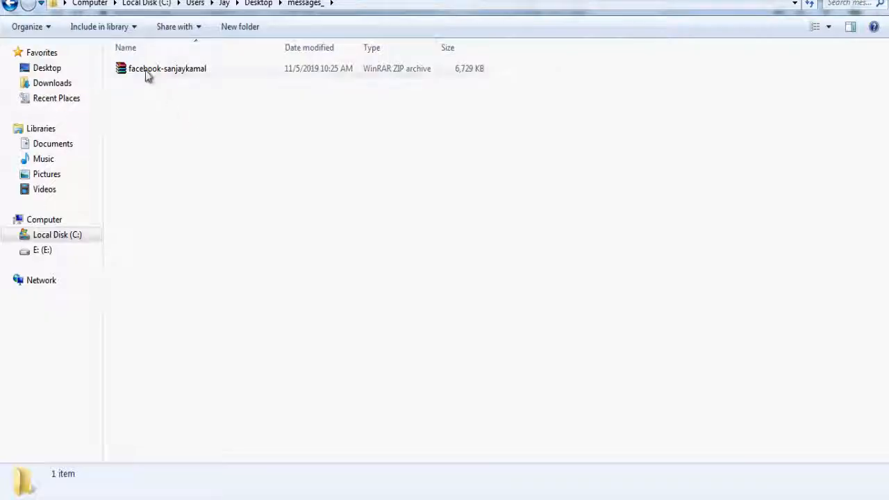
Extract the ZIP, load index.html and show the Your Messages conversation list
double_click(167, 68)
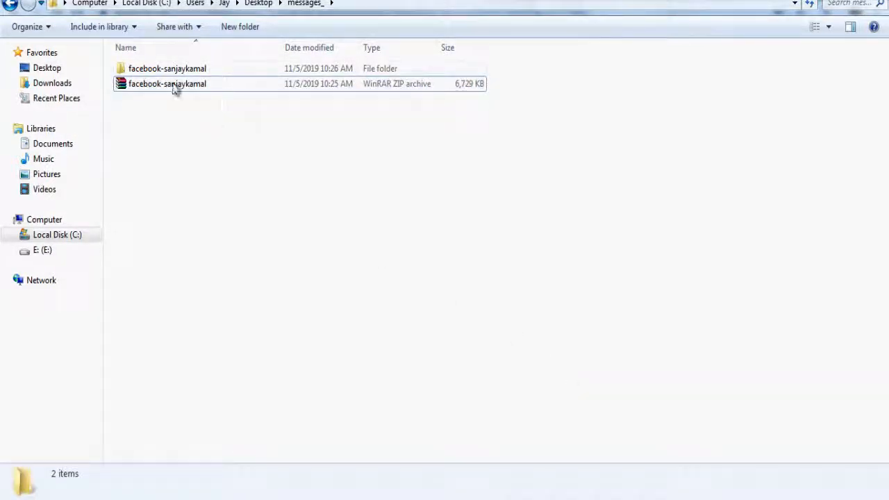
double_click(167, 68)
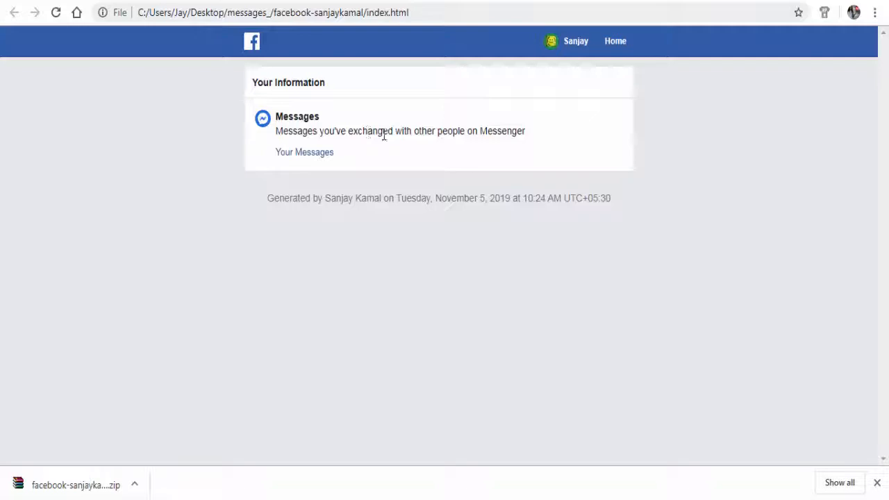
left_click(304, 152)
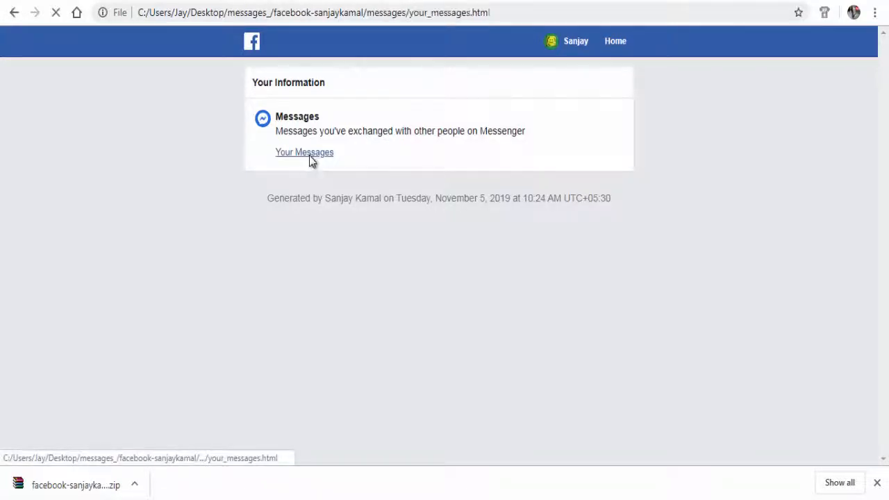
left_click(305, 151)
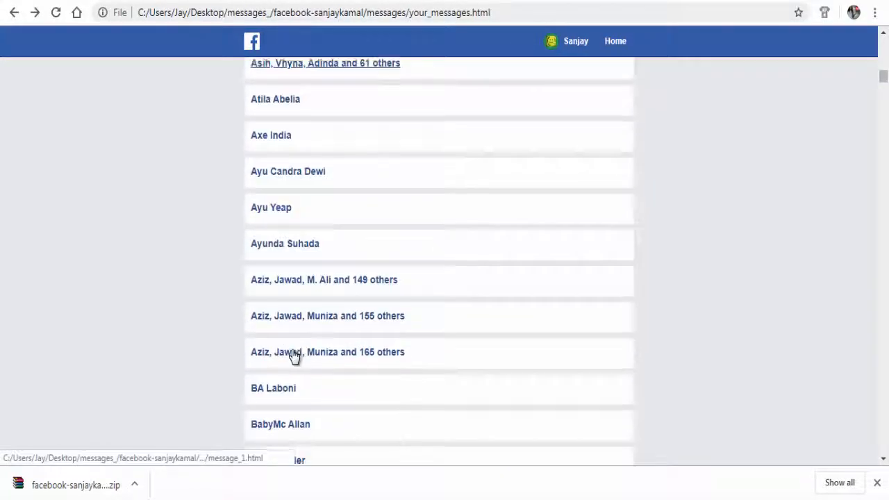